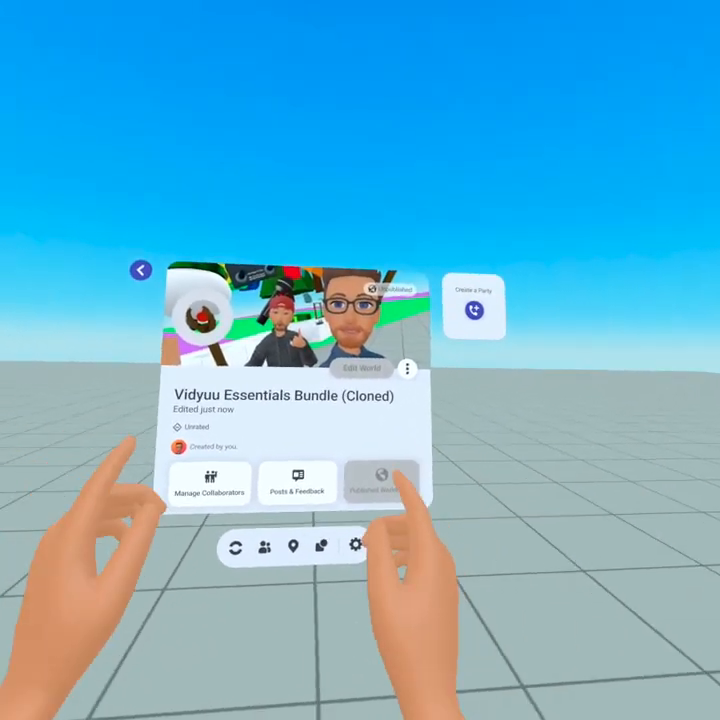
# Step: Open the world settings to begin importing the Vidyuu Essentials Bundle file
pyautogui.click(404, 487)
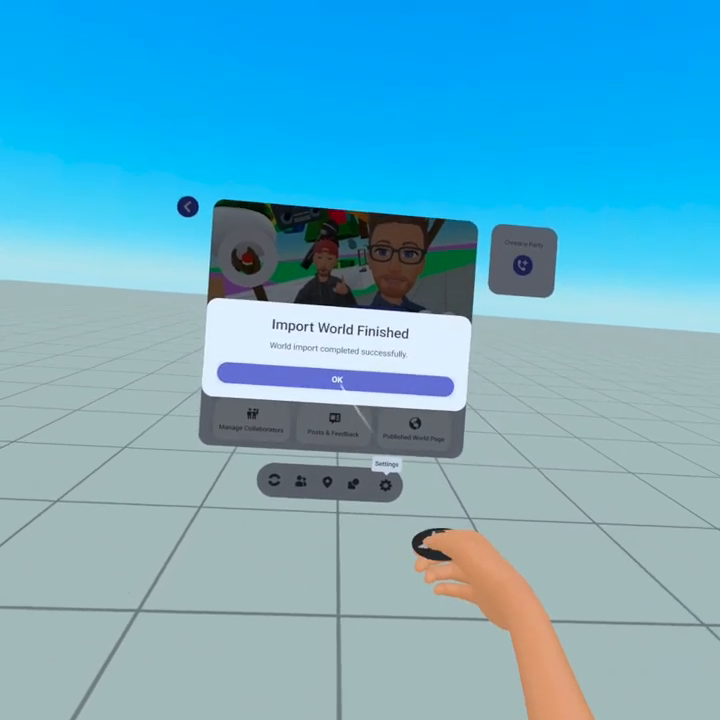
pyautogui.click(336, 382)
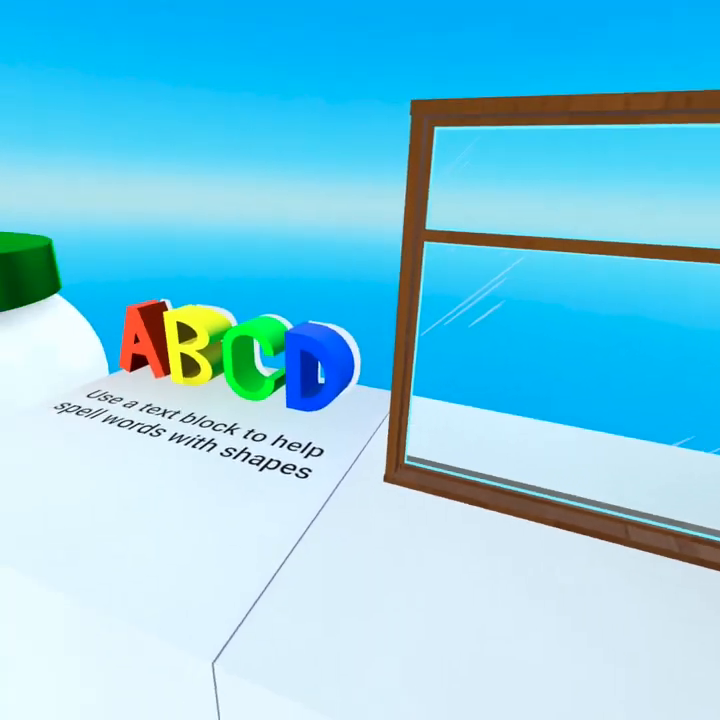
pyautogui.moveTo(360, 360)
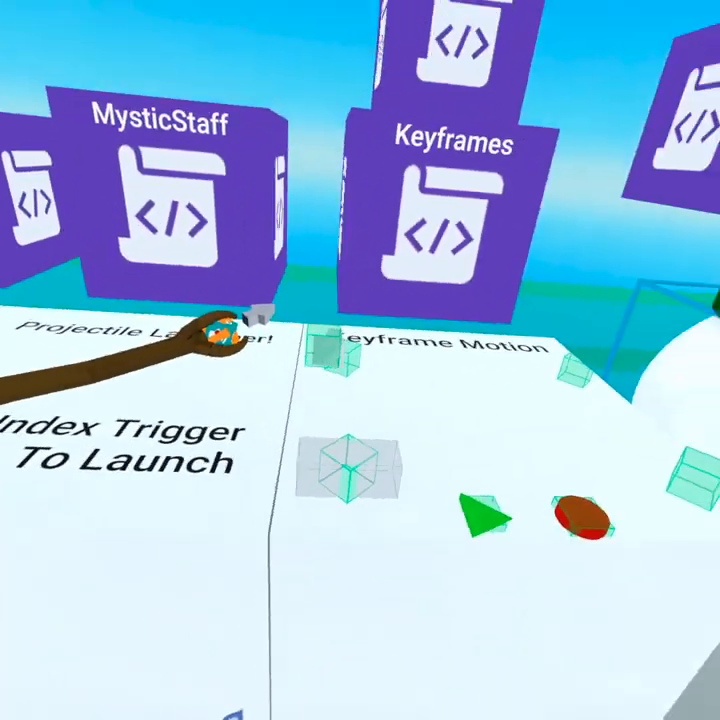
pyautogui.moveTo(360, 360)
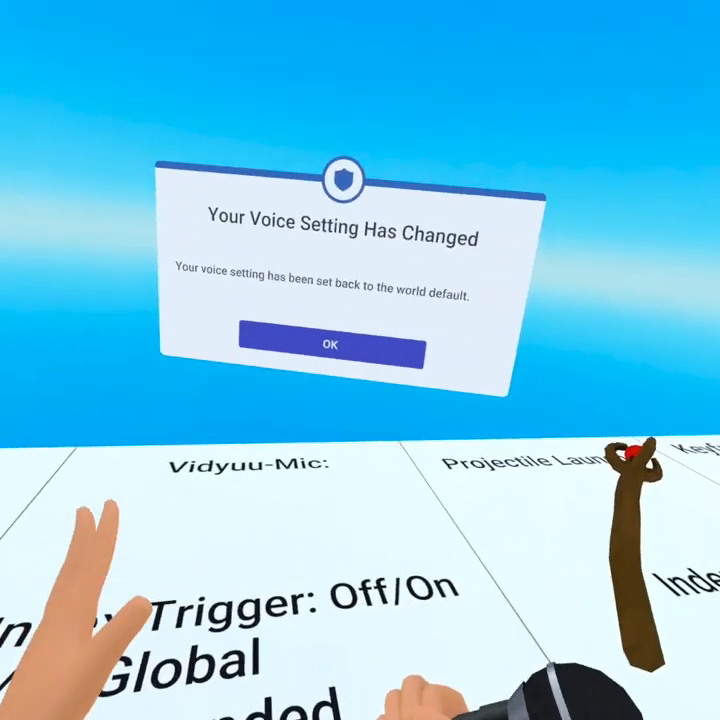
# Step: Dismiss the Your Voice Setting Has Changed popup with OK
pyautogui.click(332, 345)
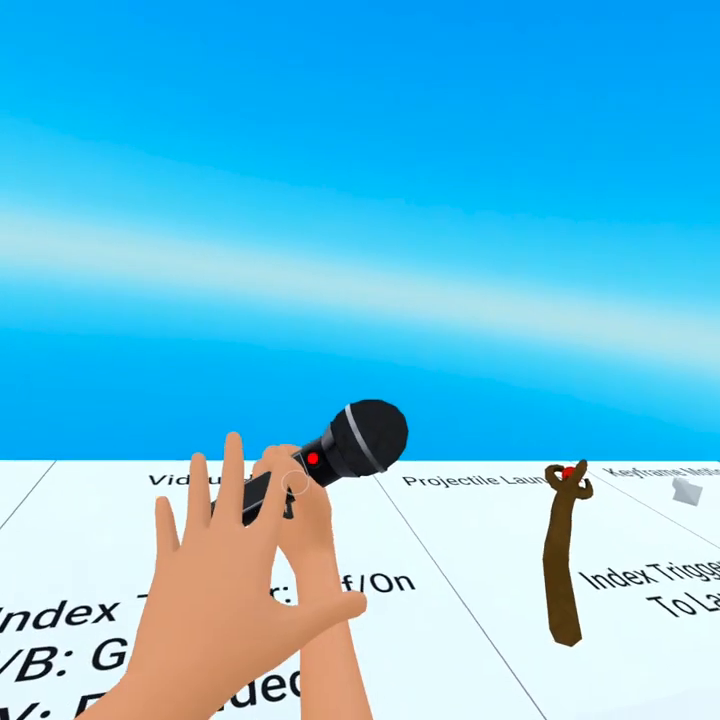